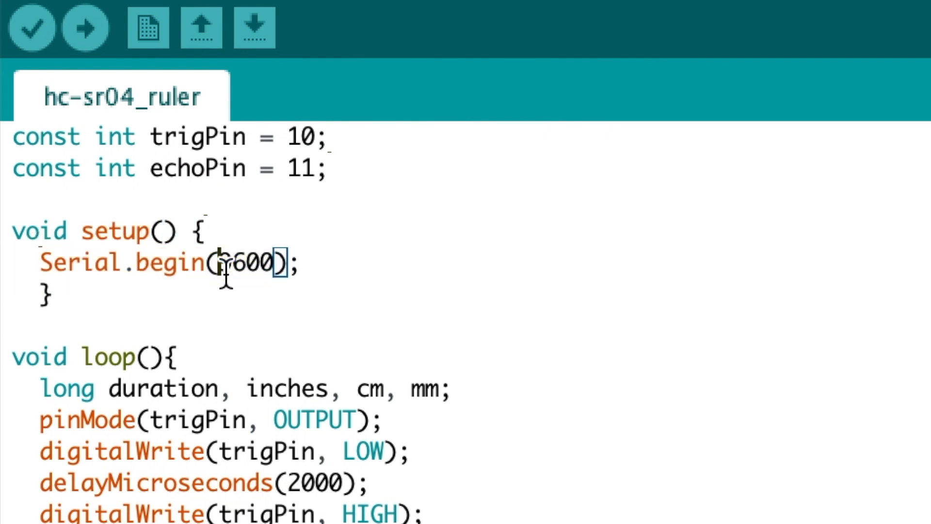
double_click(243, 262)
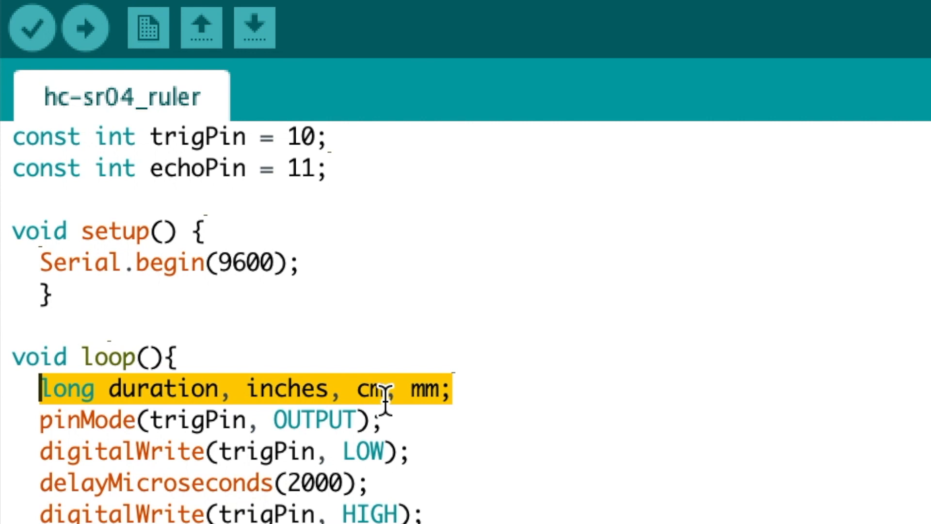
mouse_move(570, 390)
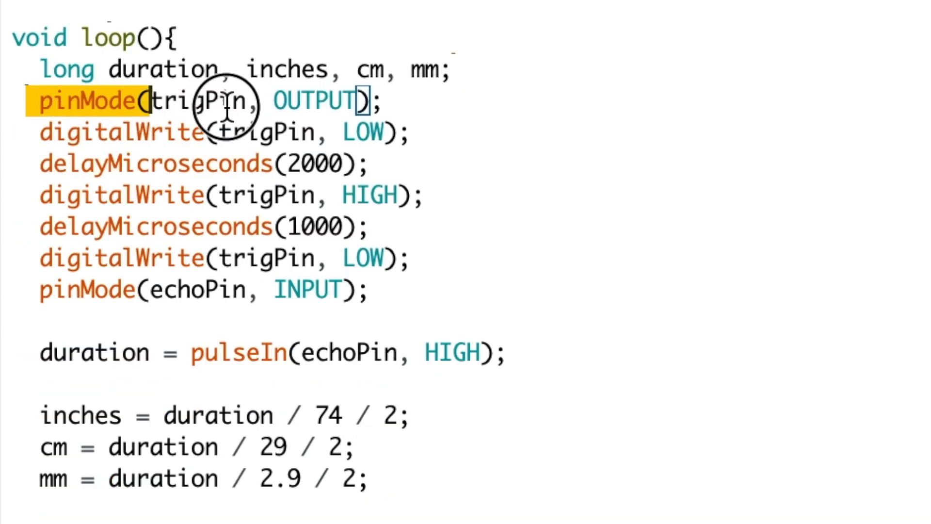
double_click(314, 100)
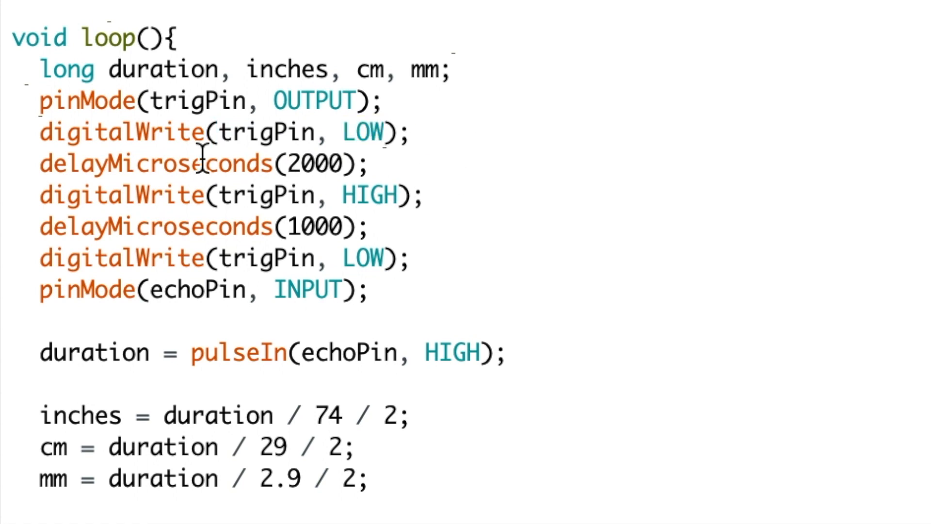
mouse_move(221, 181)
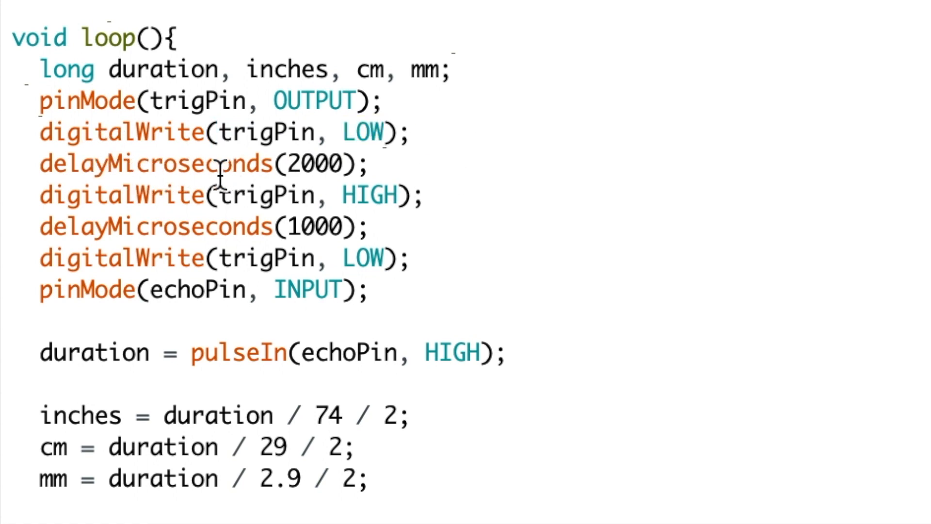
click(385, 163)
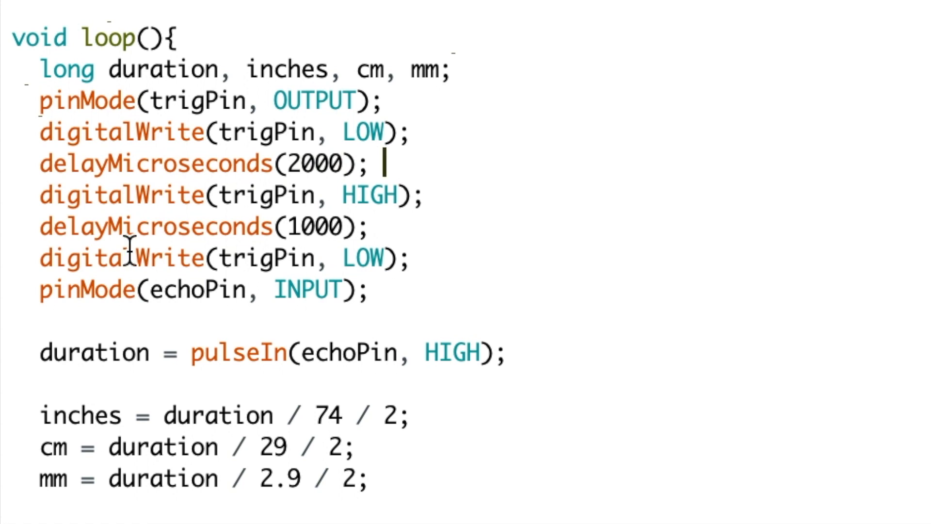
double_click(119, 194)
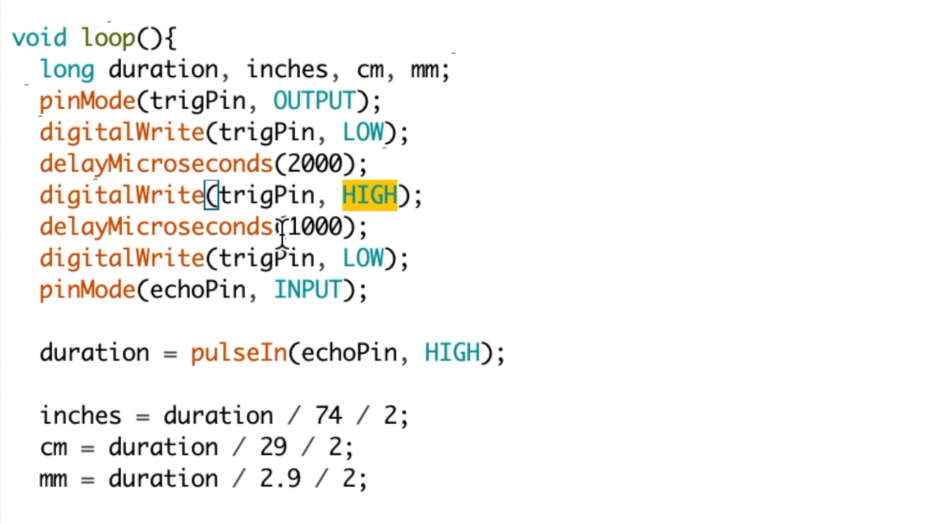
double_click(311, 227)
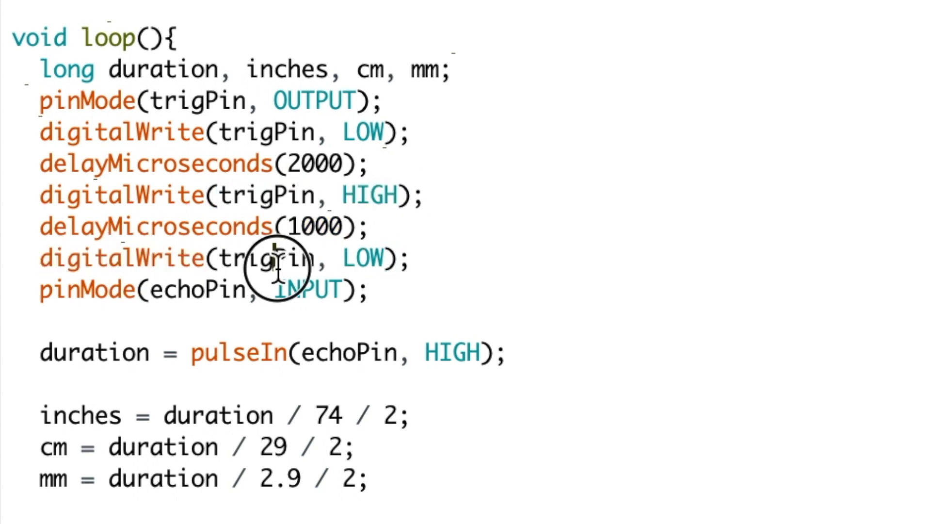
mouse_move(68, 306)
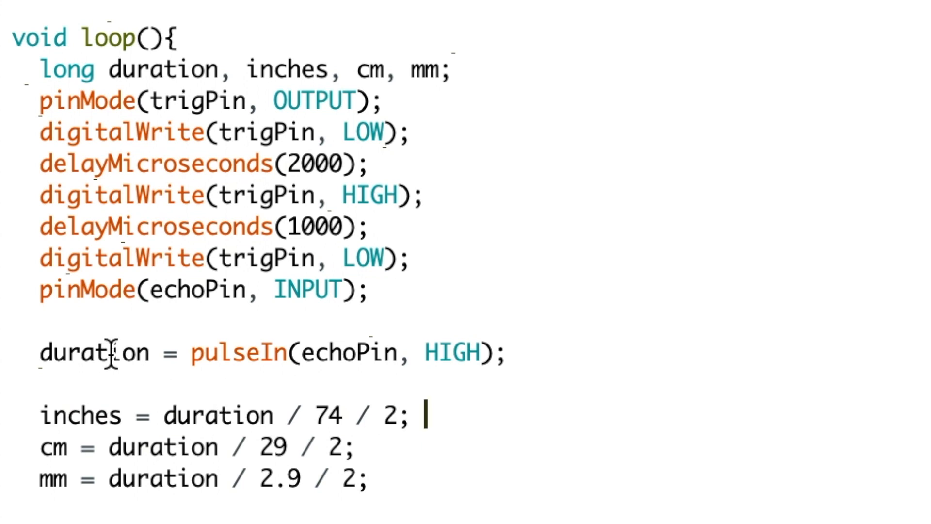
mouse_move(385, 367)
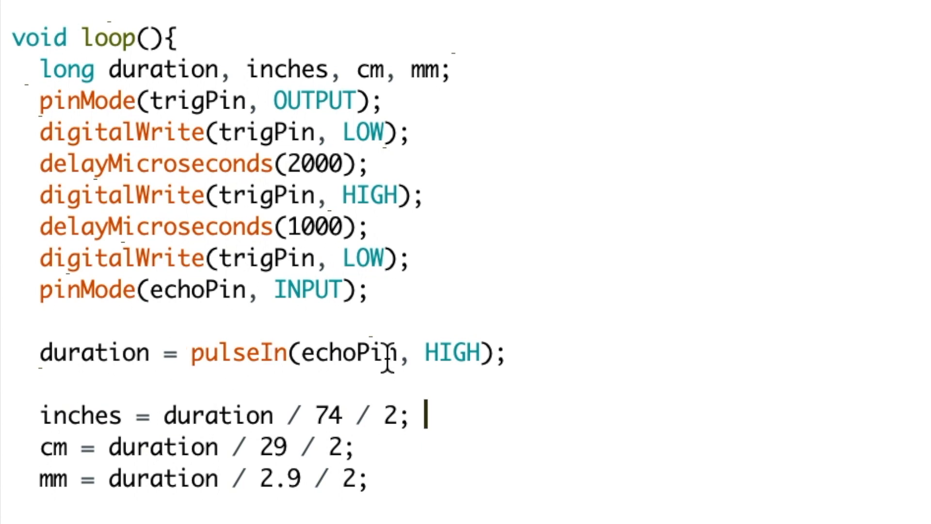
double_click(394, 417)
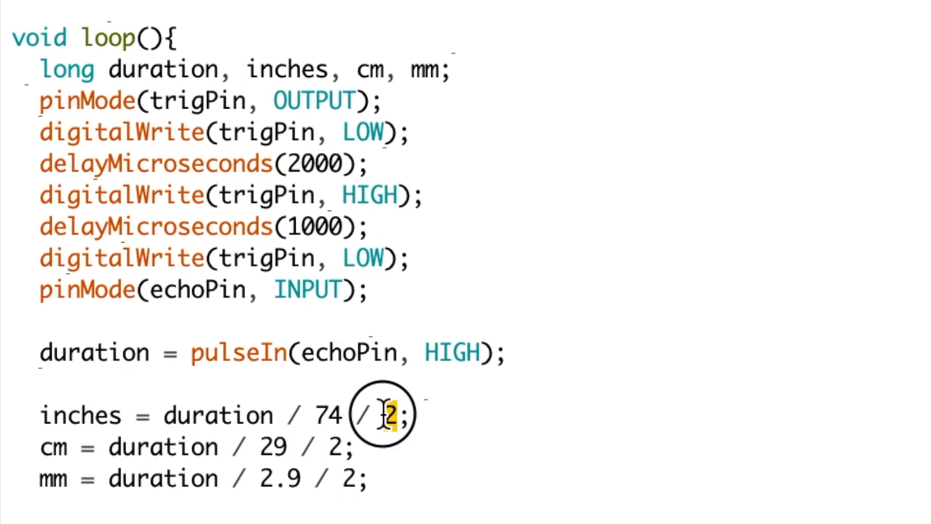
scroll(down, 3)
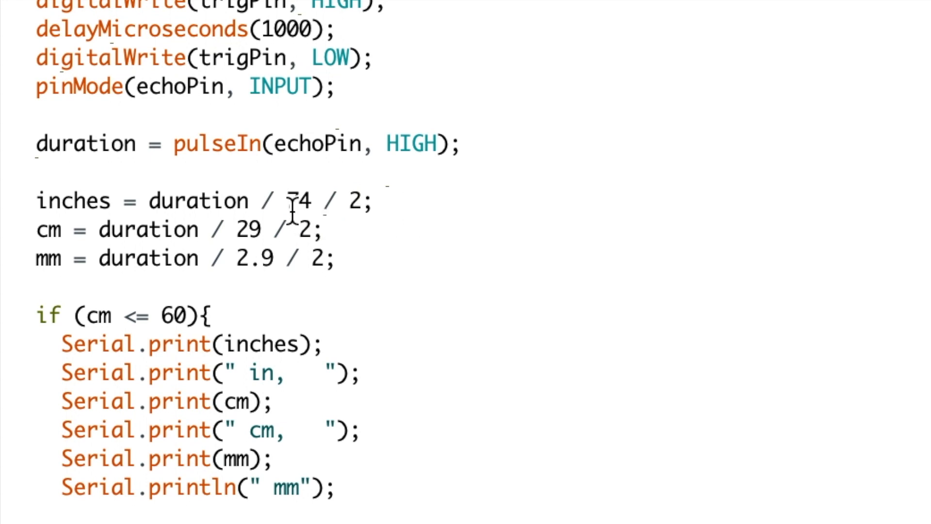
double_click(301, 201)
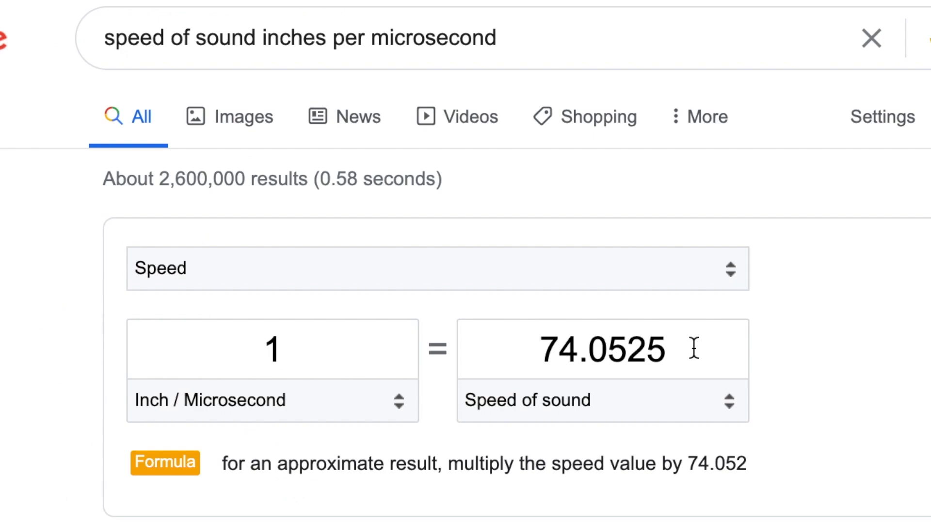
double_click(603, 349)
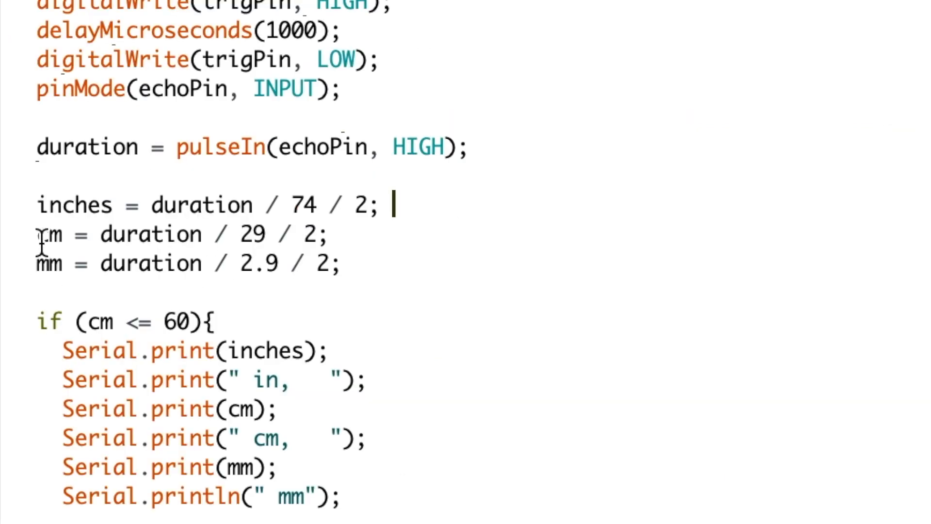
mouse_move(135, 241)
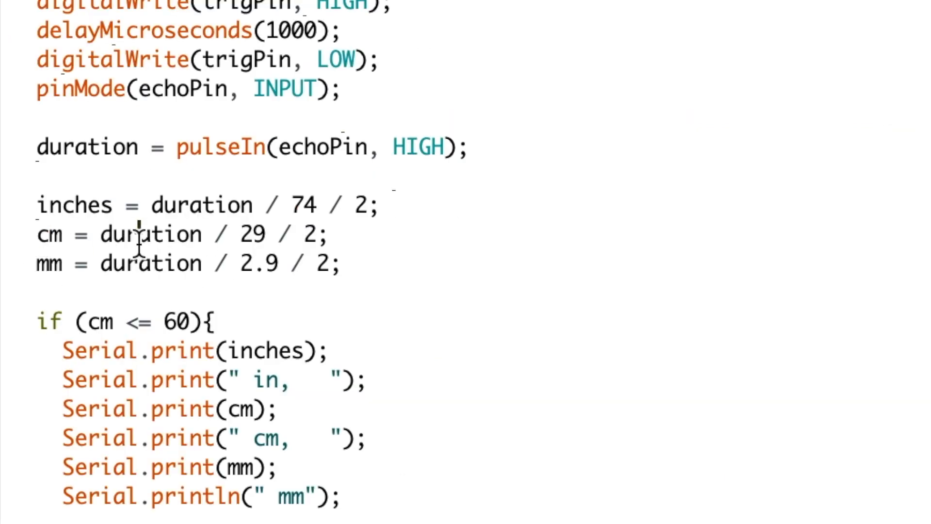
double_click(85, 147)
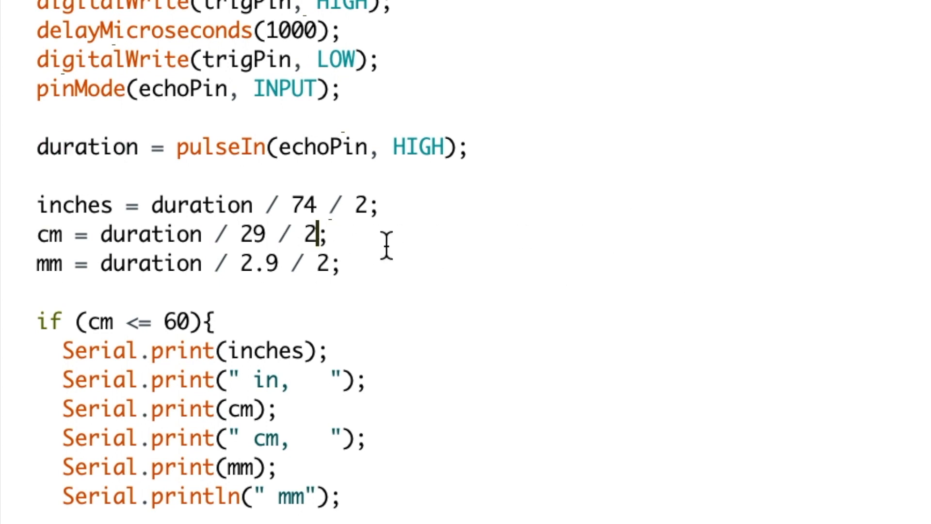
double_click(308, 234)
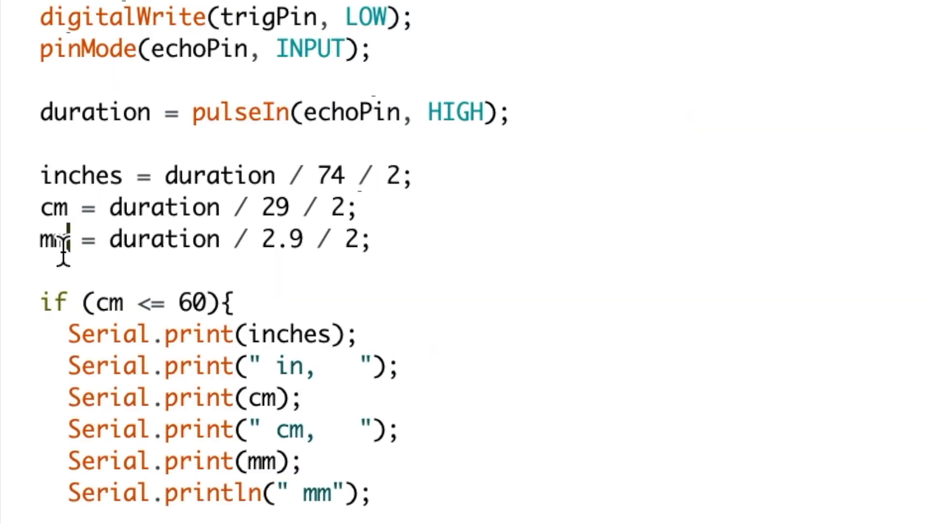
double_click(160, 239)
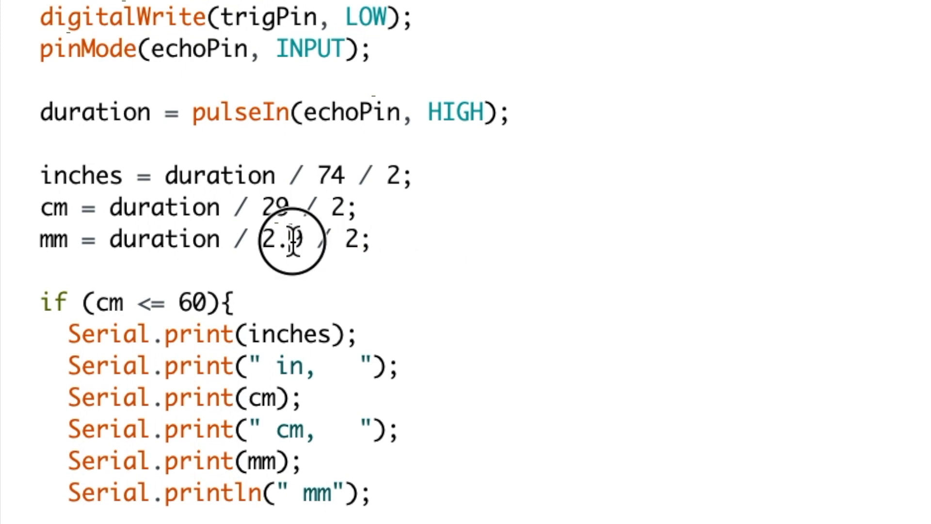
double_click(285, 239)
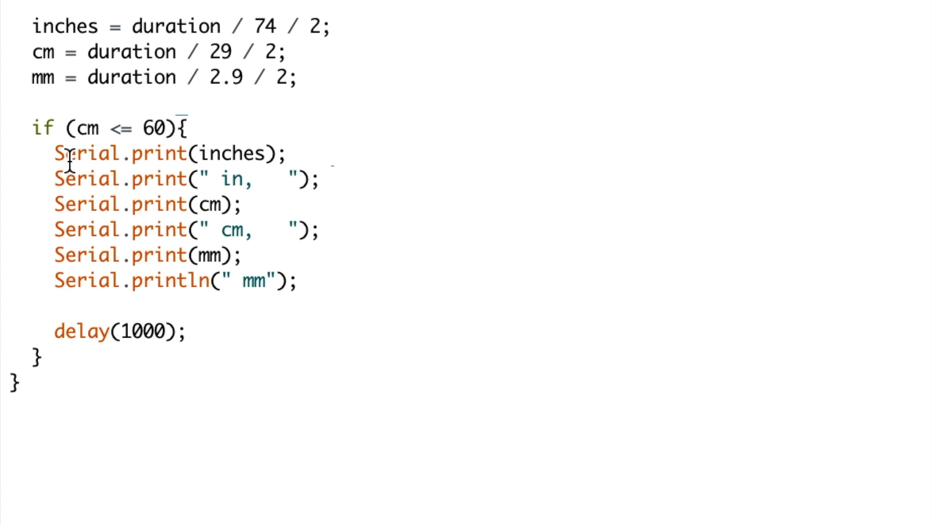
drag(53, 152, 299, 281)
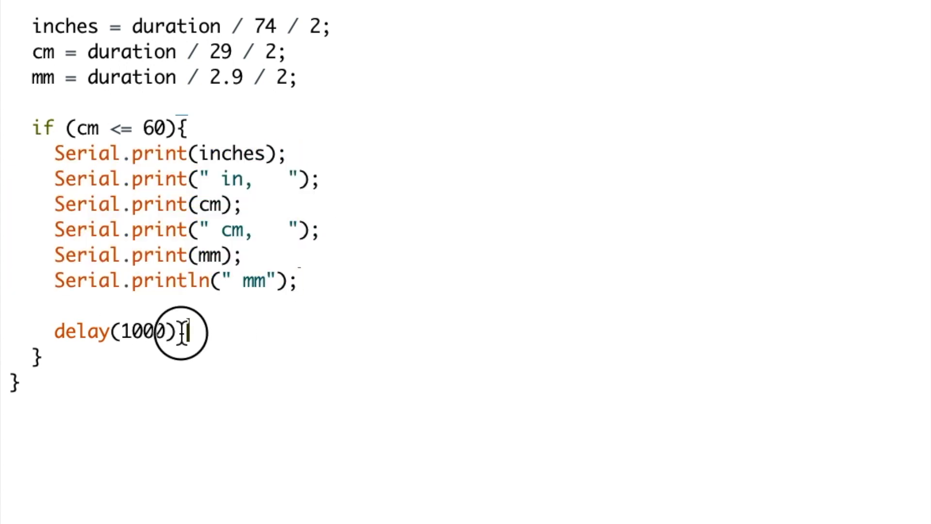
text(;)
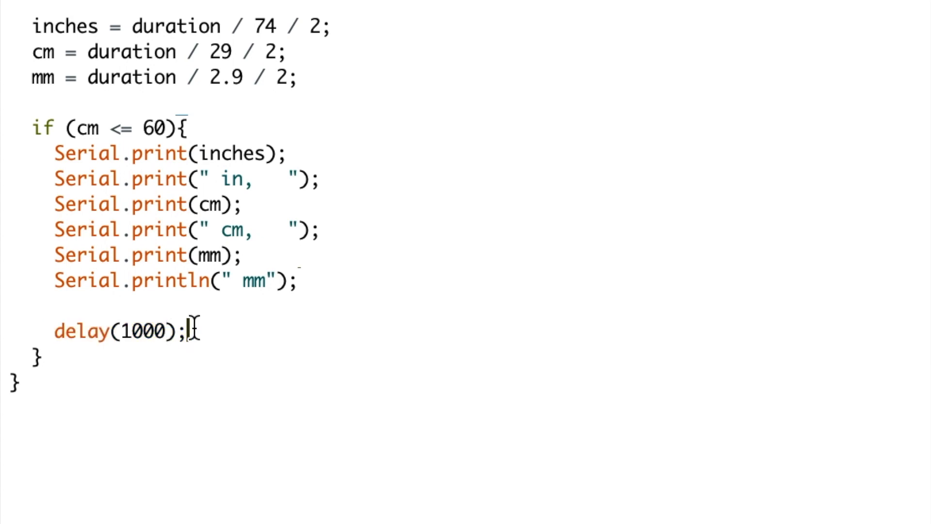